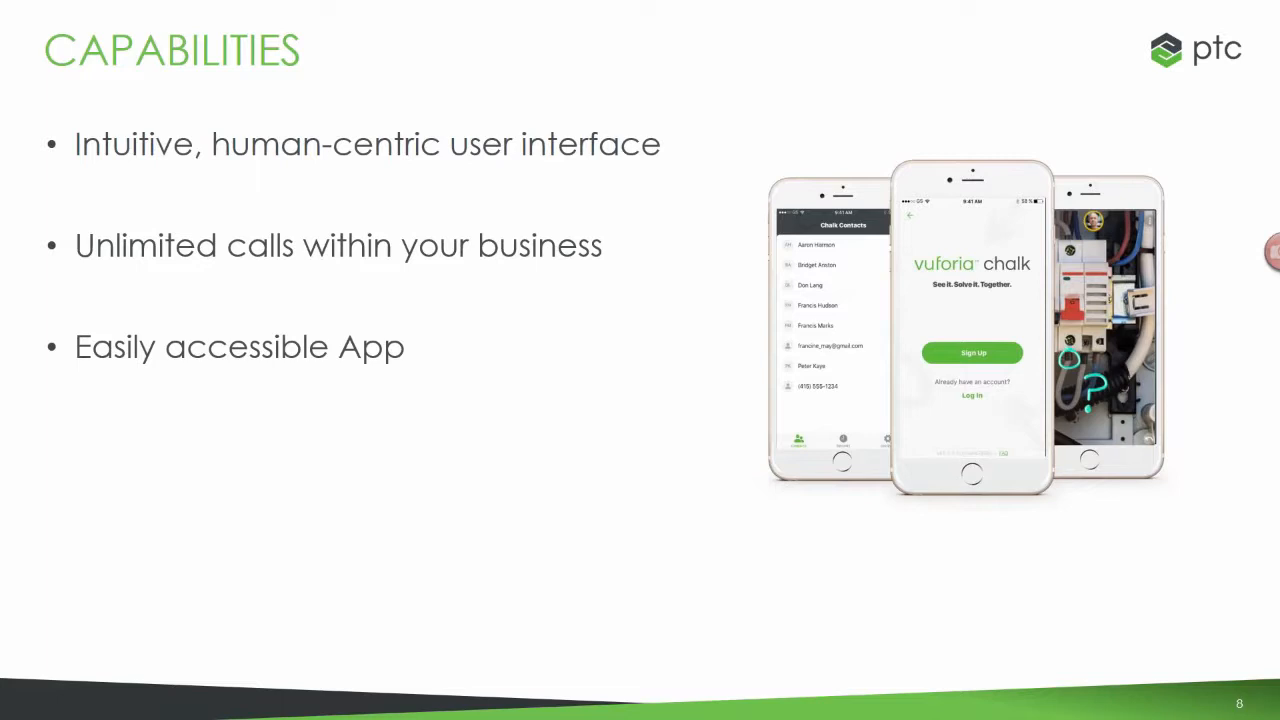
Advance past the Chalk capabilities slide to reach the mirrored iPad home screen.
key("right")
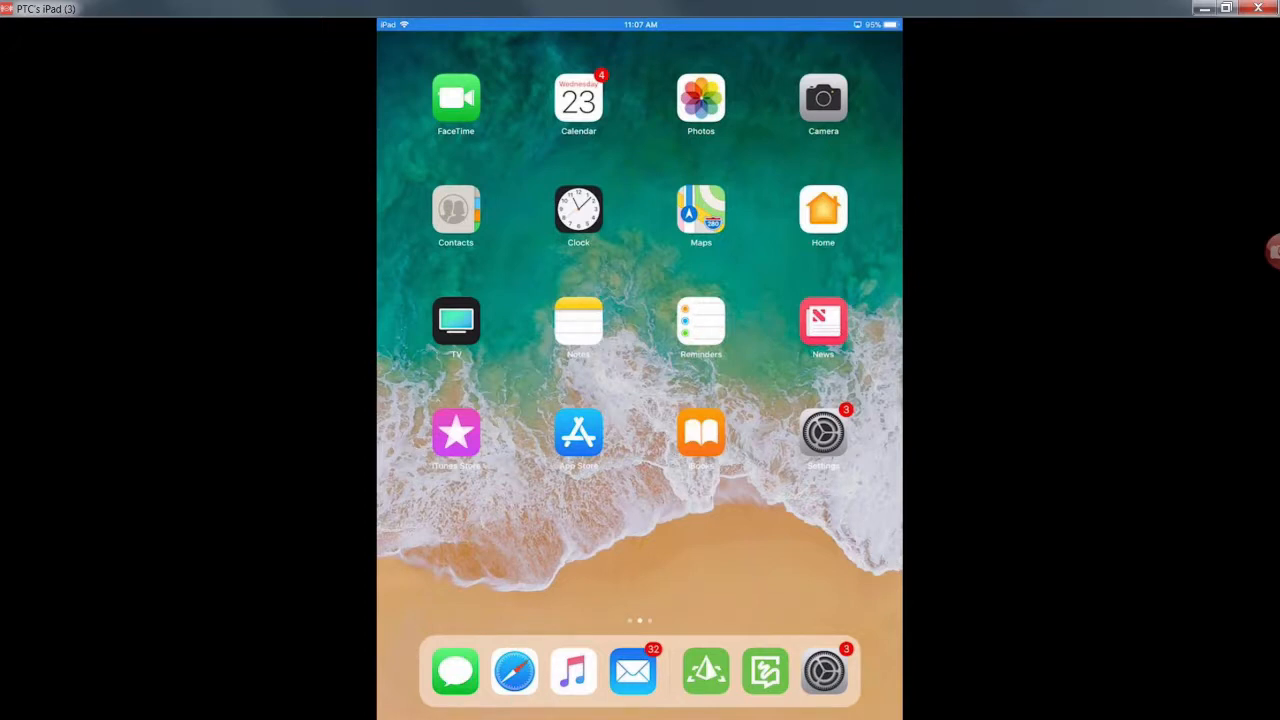
Launch Chalk, call a contact from My Contacts and view Colleen's camera on the control cabinet.
left_click(456, 208)
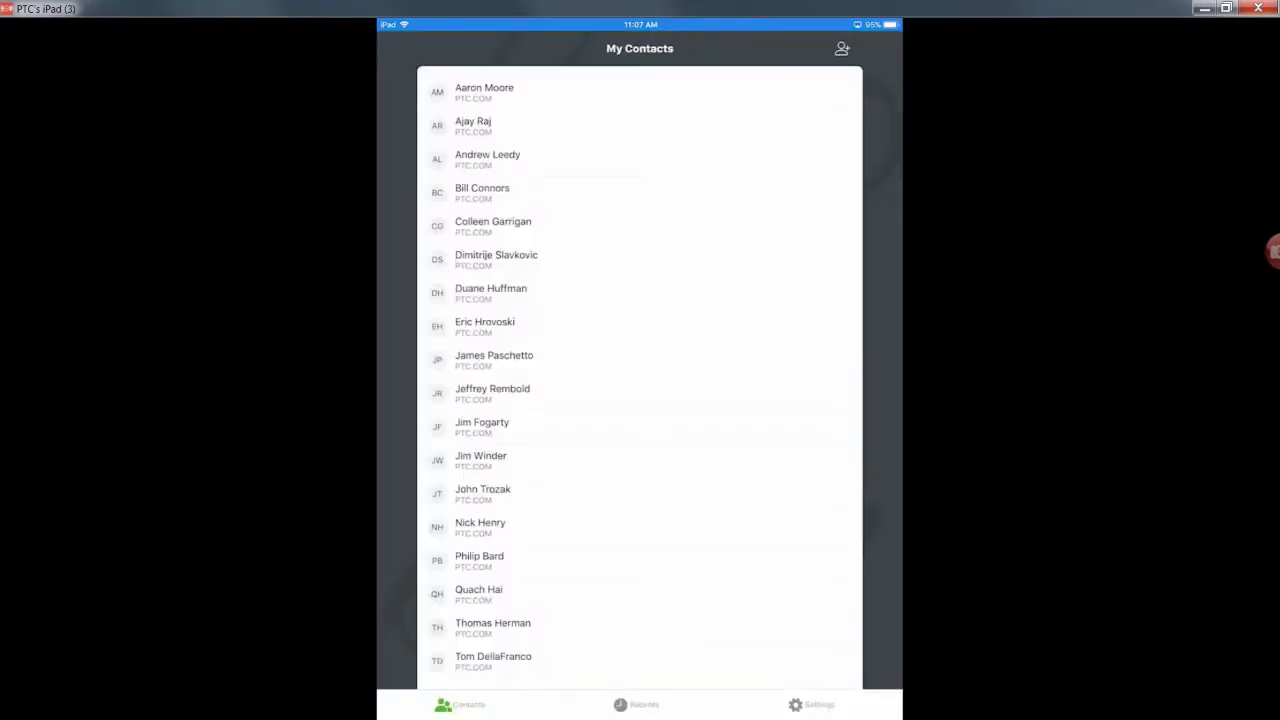
left_click(492, 224)
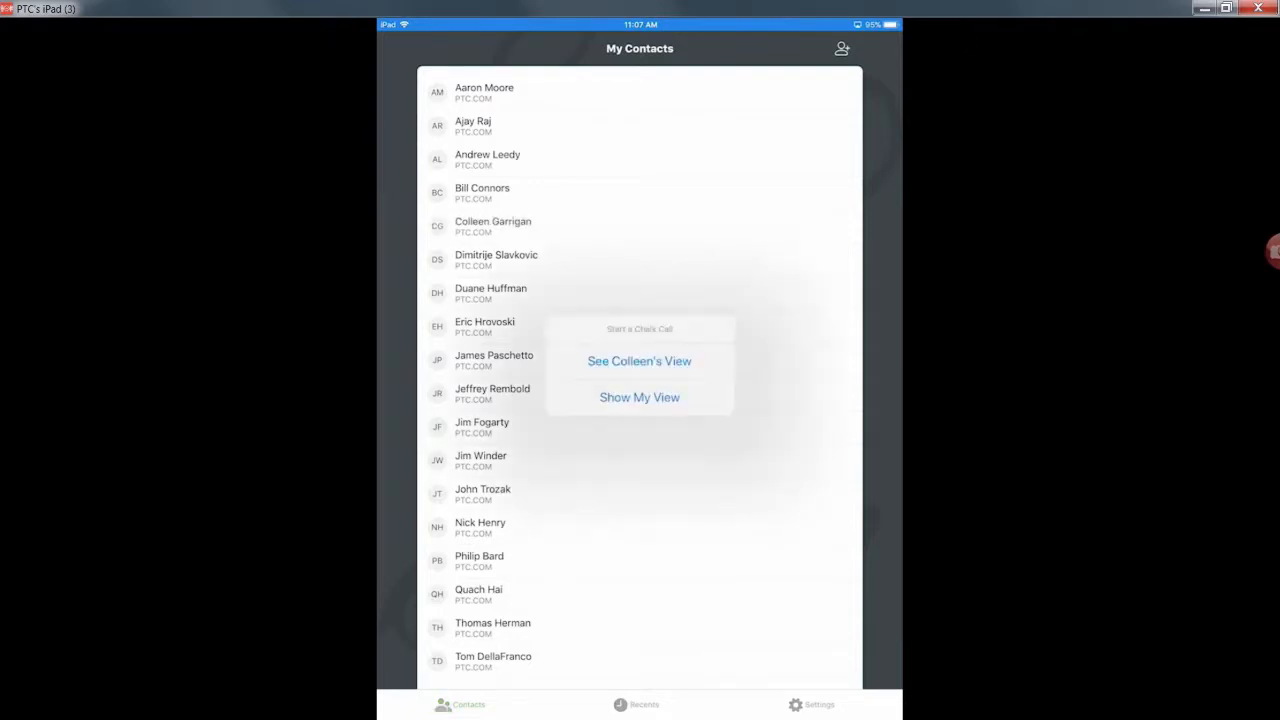
left_click(640, 328)
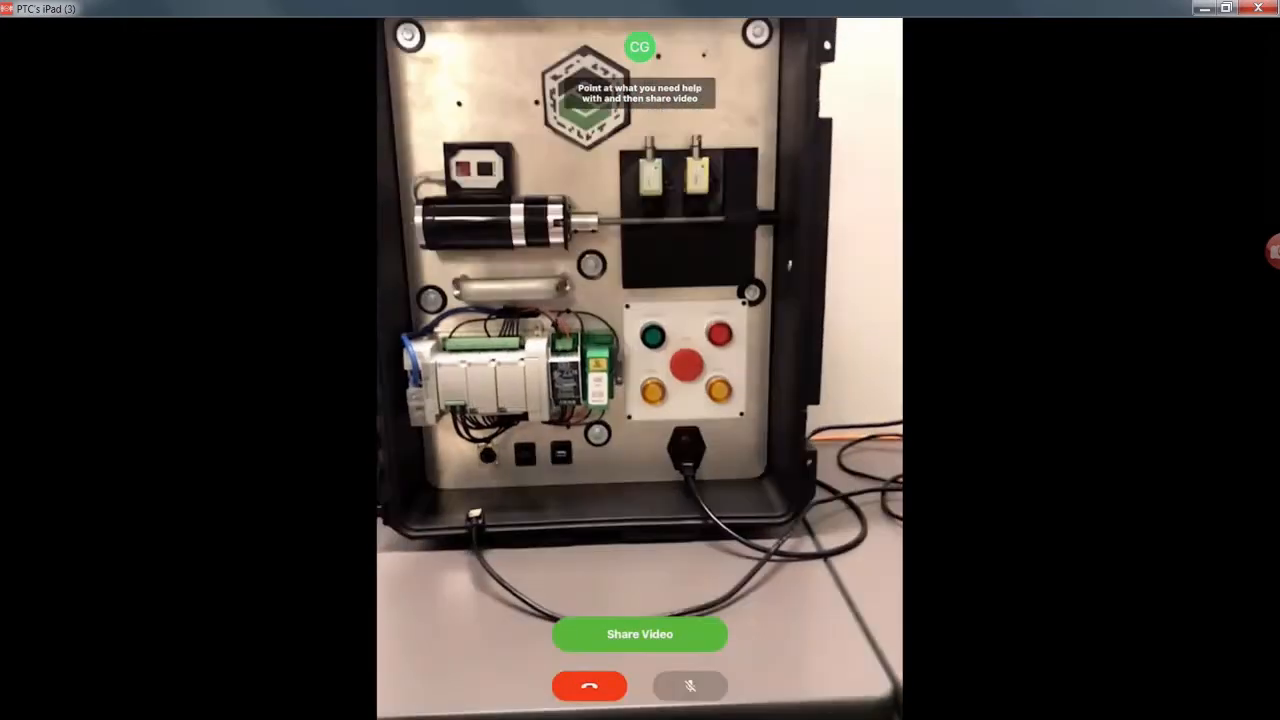
Share live video and circle the cabinet's buttons, sockets and valve block with finger drawings.
left_click(640, 634)
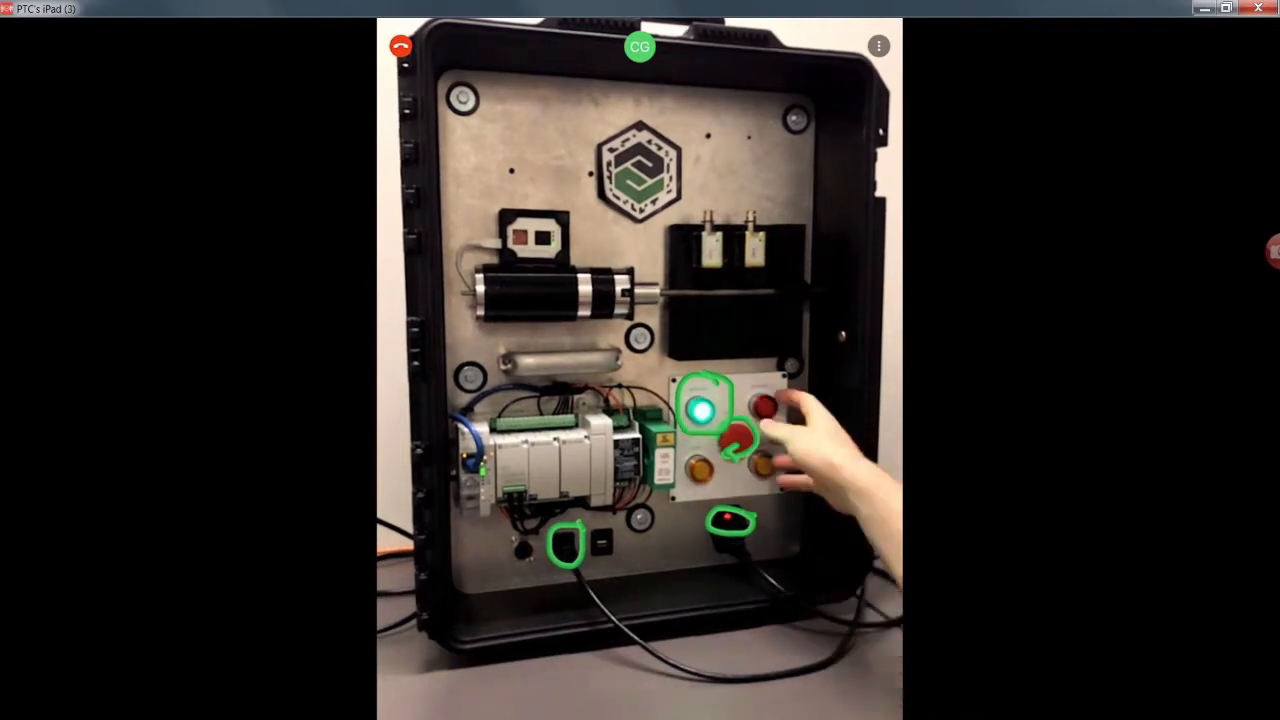
left_click(764, 404)
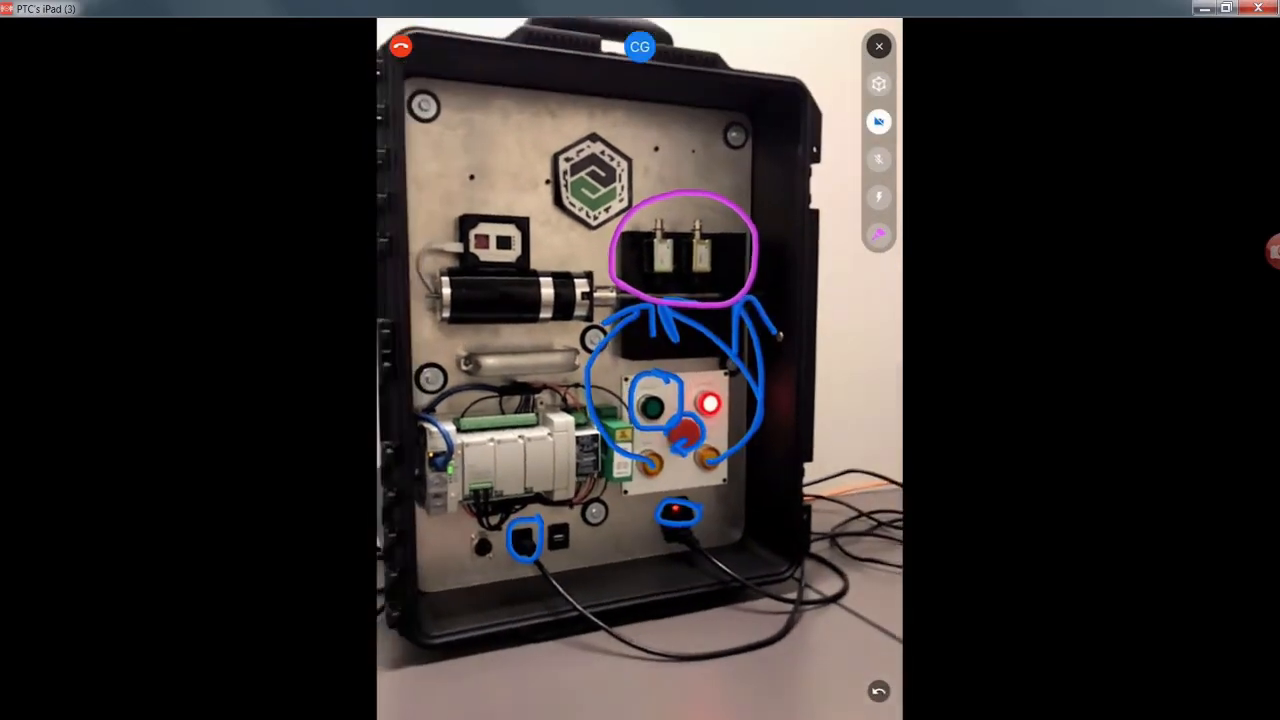
Switch the annotation colour via the palette to red and green, then request to hang up.
left_click(878, 234)
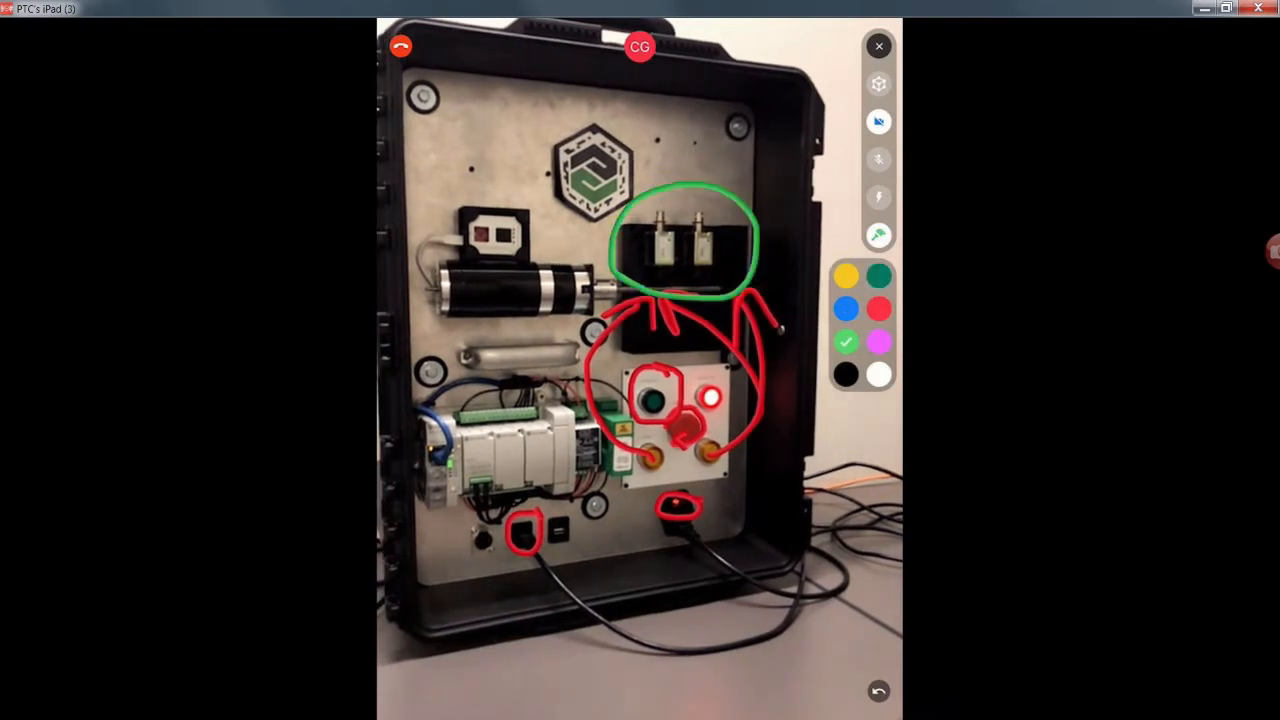
left_click(876, 276)
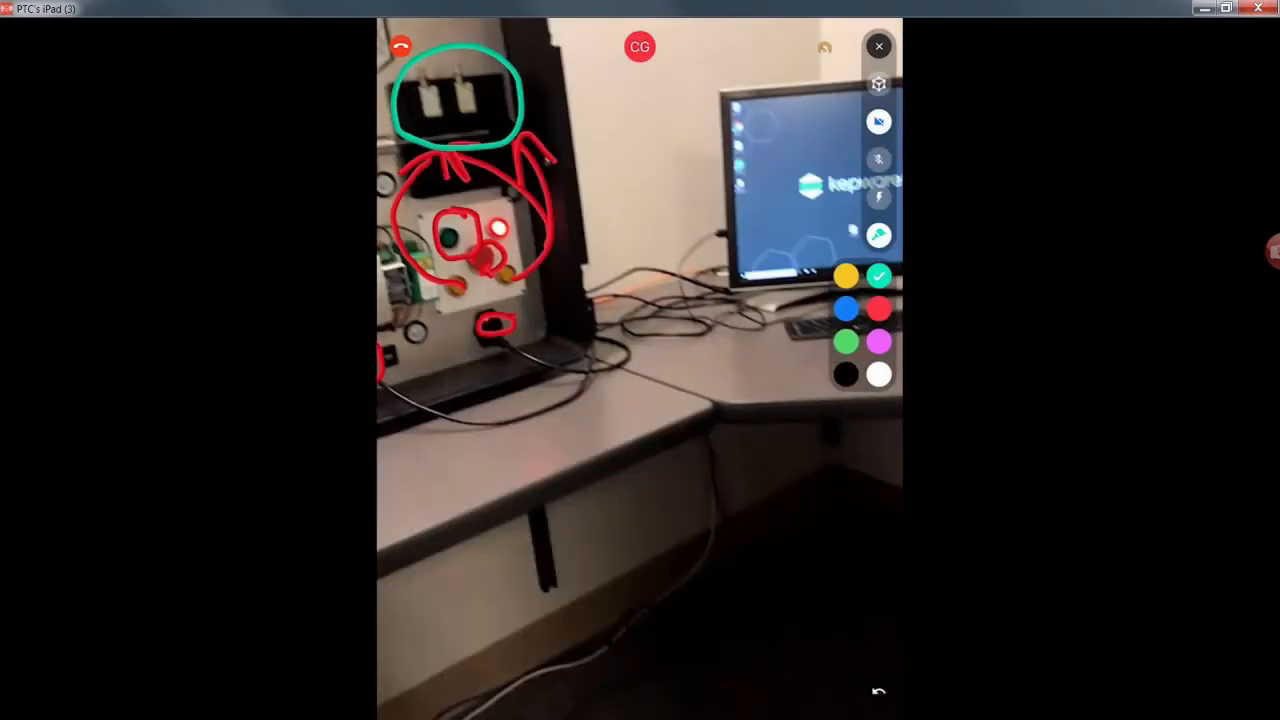
left_click(400, 48)
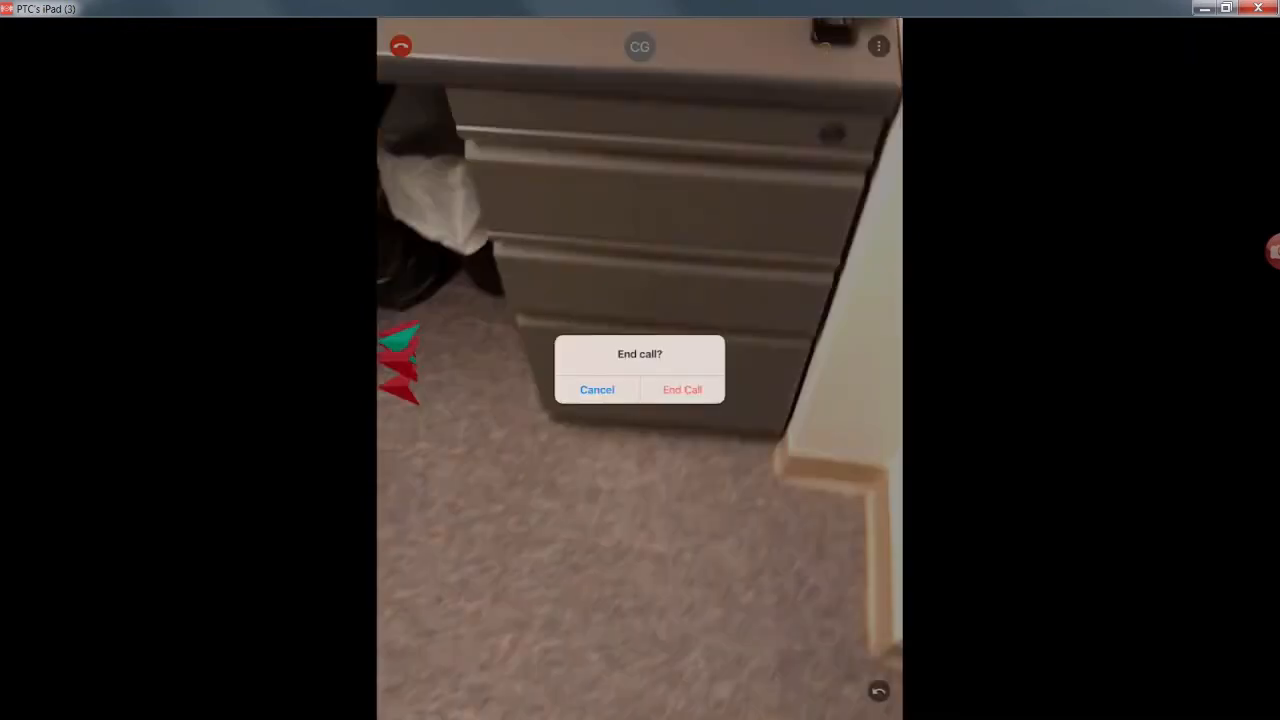
Confirm End Call and bring up the share sheet to export the 8 session summary images.
left_click(682, 388)
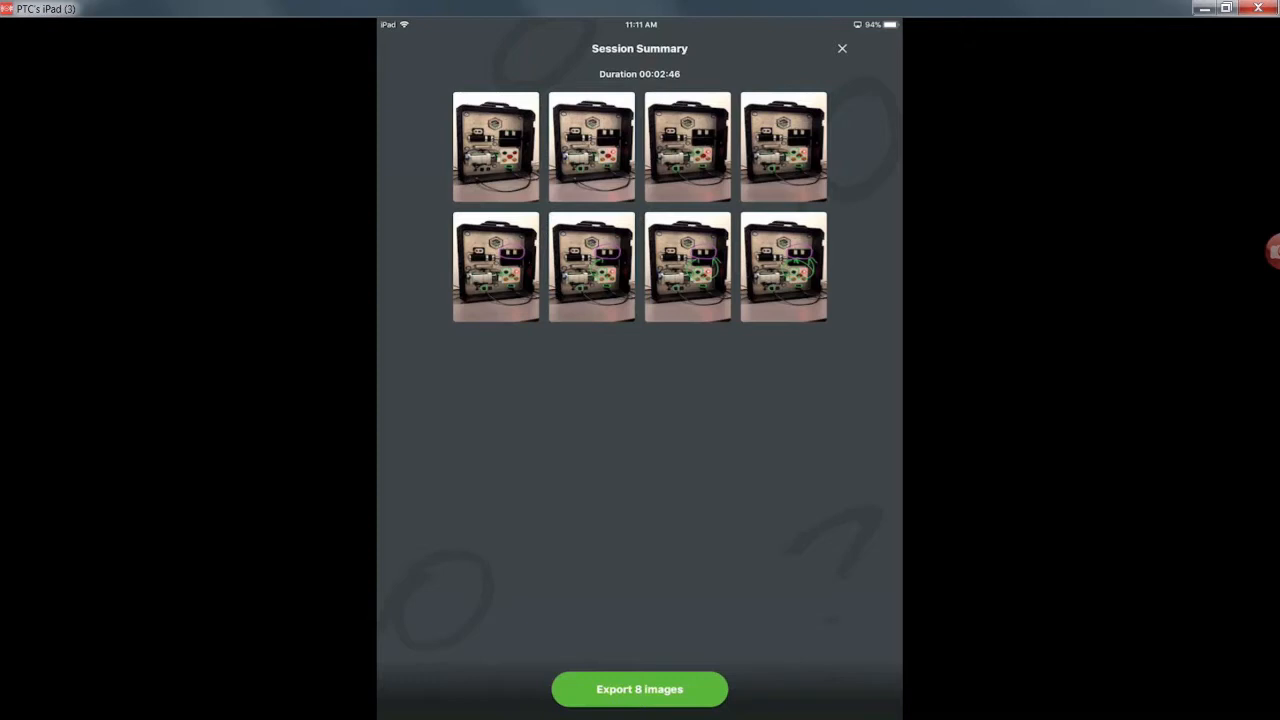
left_click(640, 688)
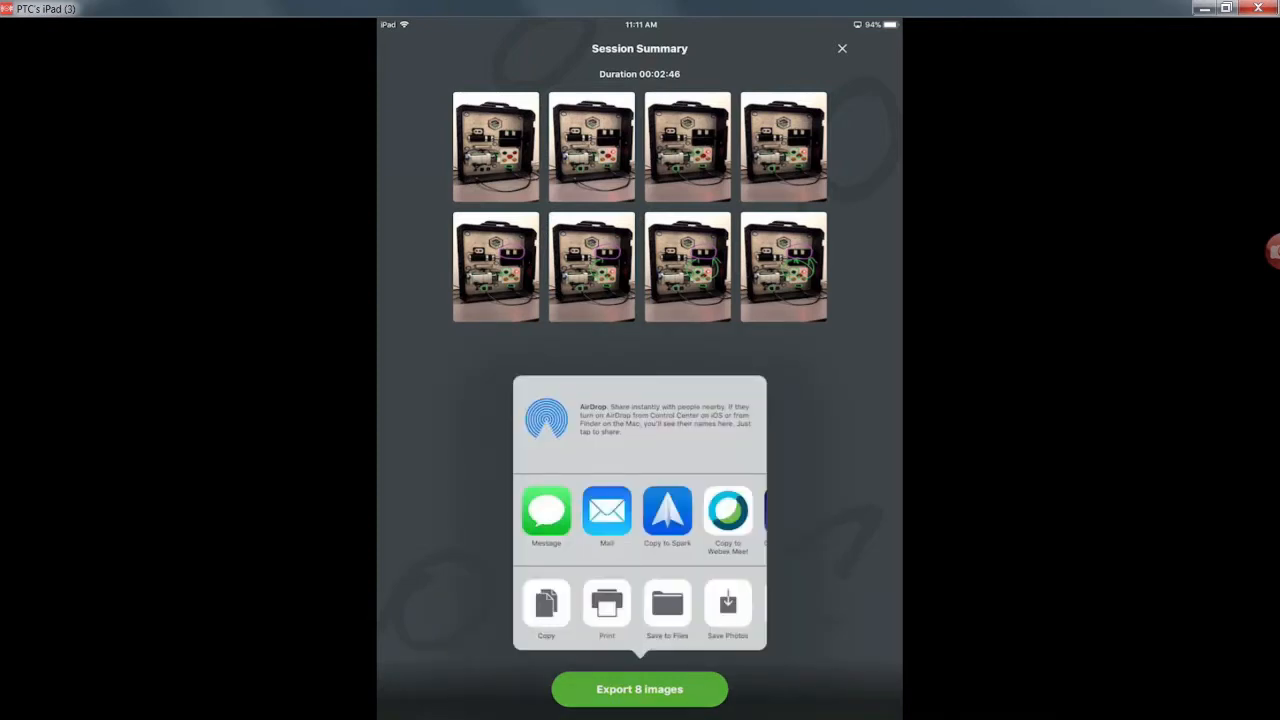